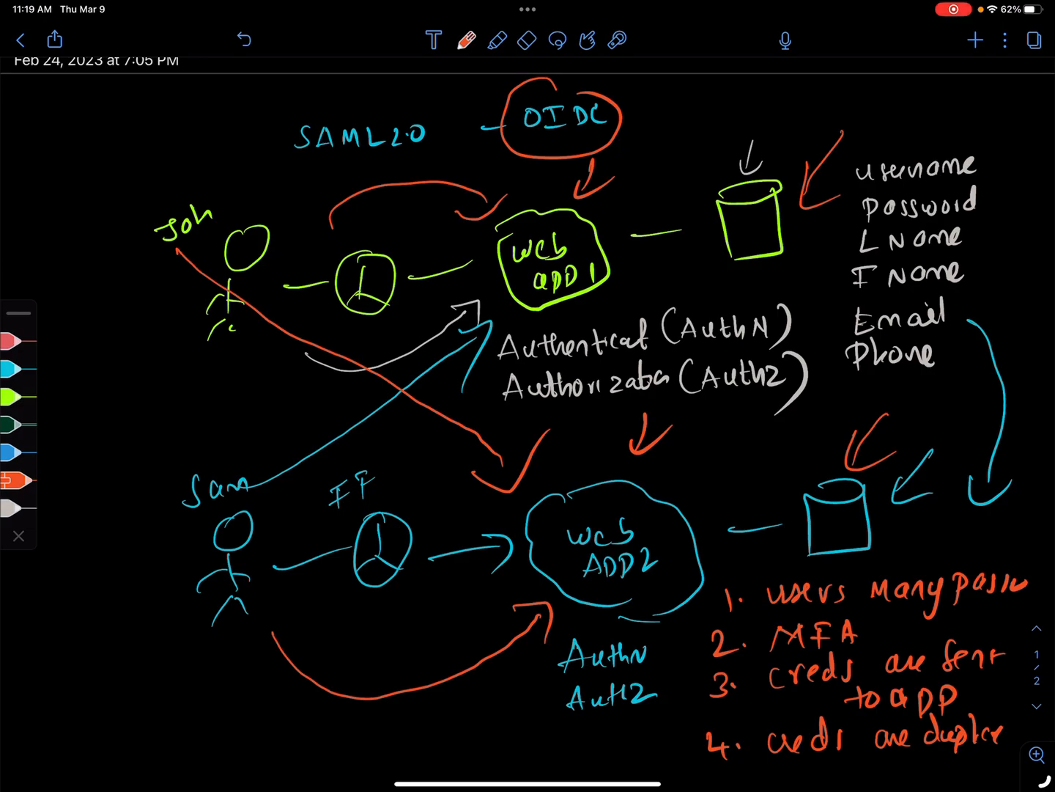
# Scroll down past the existing web app authentication diagram to blank black space.
pyautogui.scroll(-3)
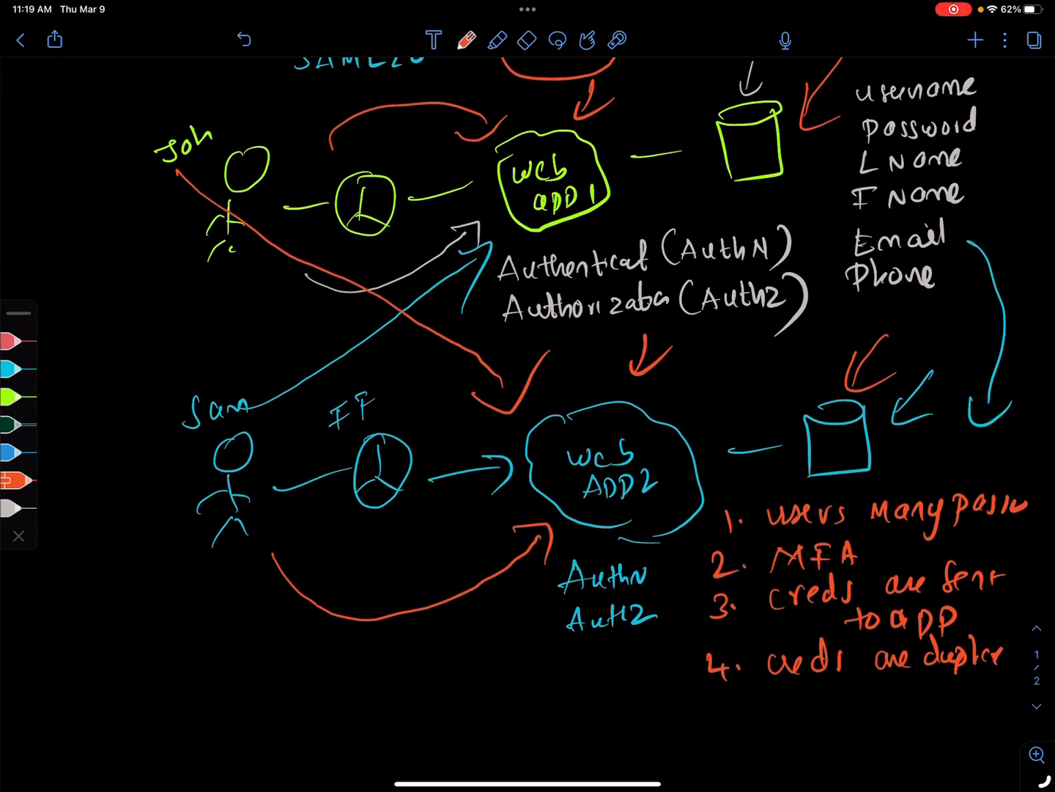
pyautogui.scroll(-3)
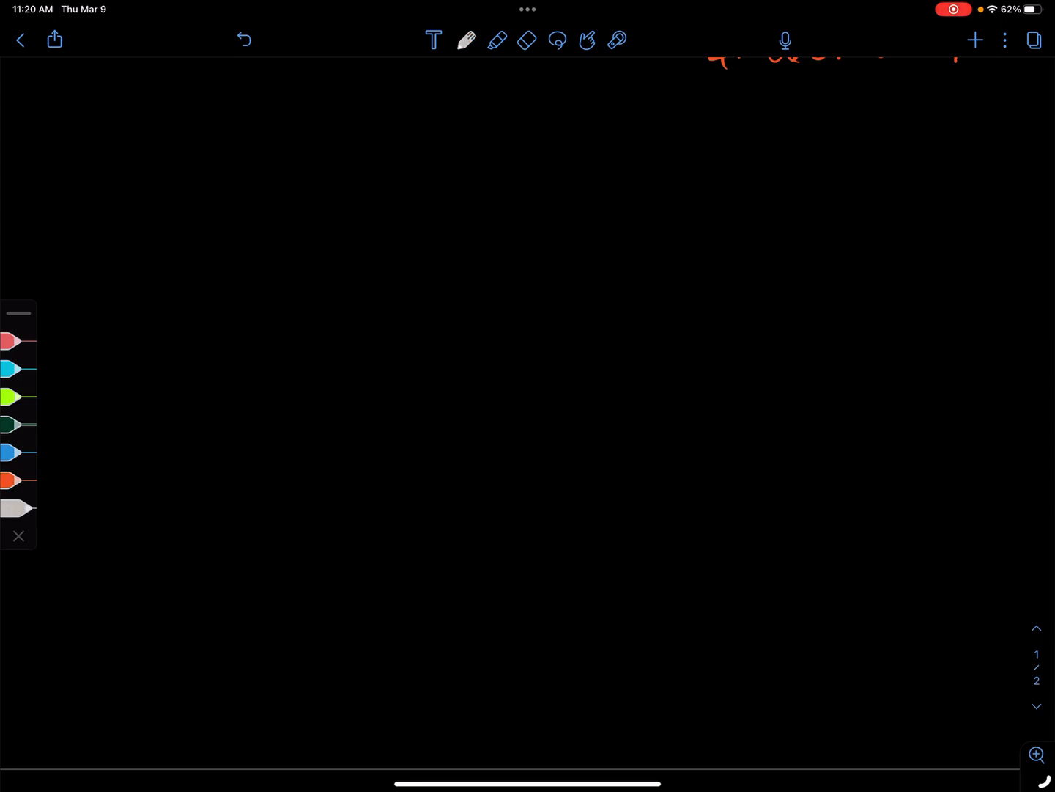
# Handwrite 'Solution1' in white at top left with a double underline.
pyautogui.moveTo(213, 139); pyautogui.dragTo(296, 128)
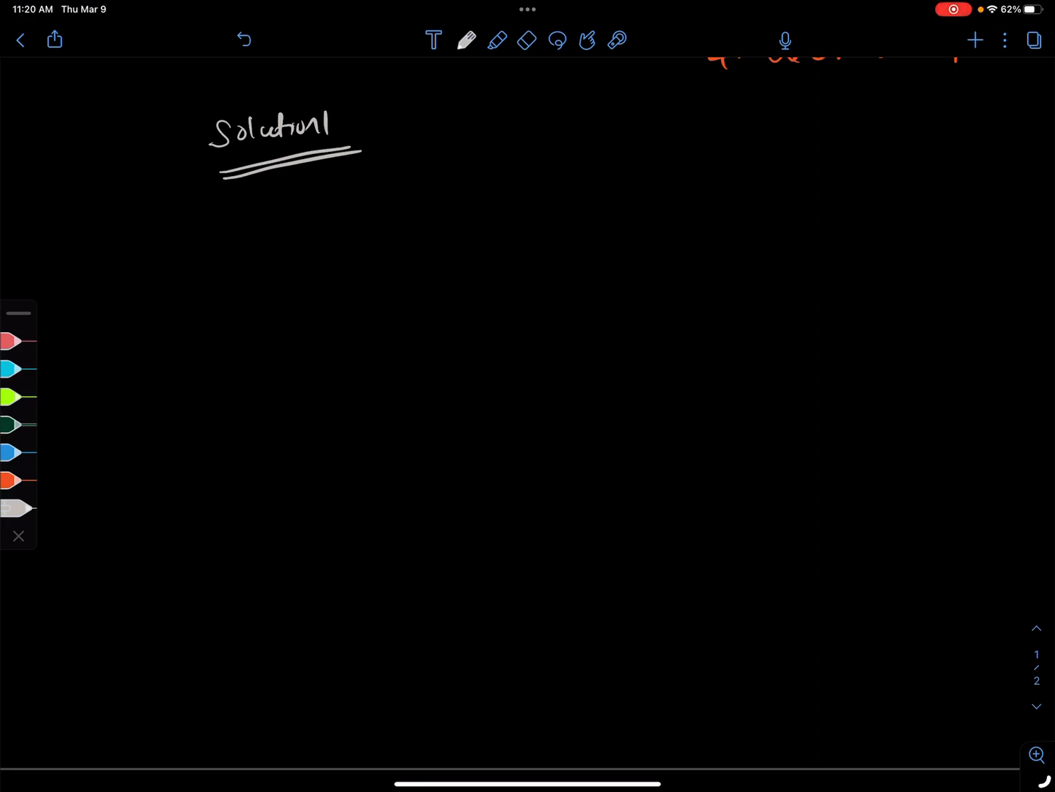
pyautogui.scroll(3)
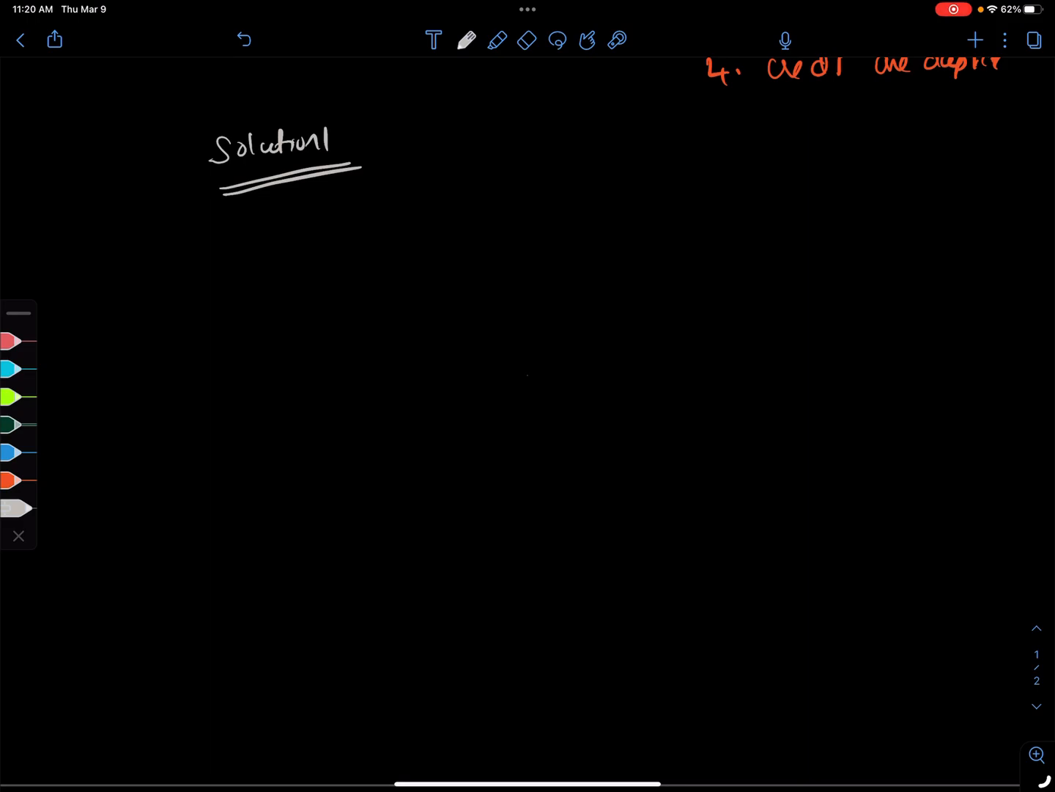
# Sketch stick figures, browsers, API links, App1 and App2 boxes, and App2's database.
pyautogui.moveTo(261, 275); pyautogui.dragTo(260, 374)
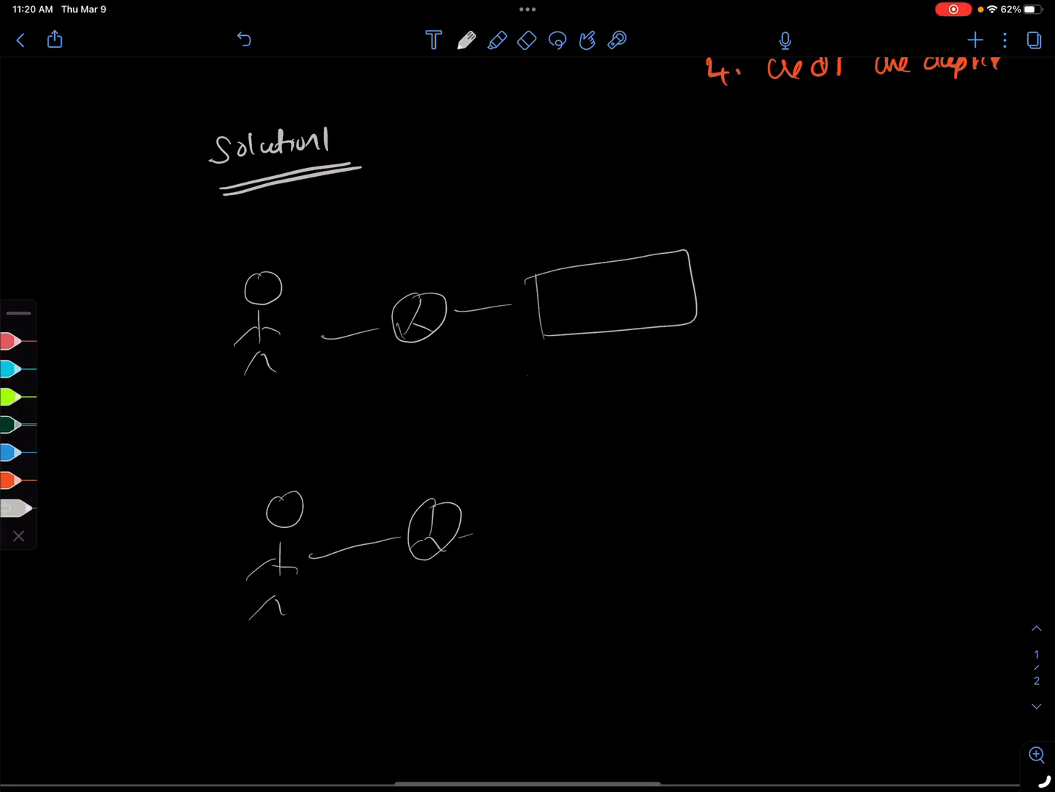
pyautogui.write('API')
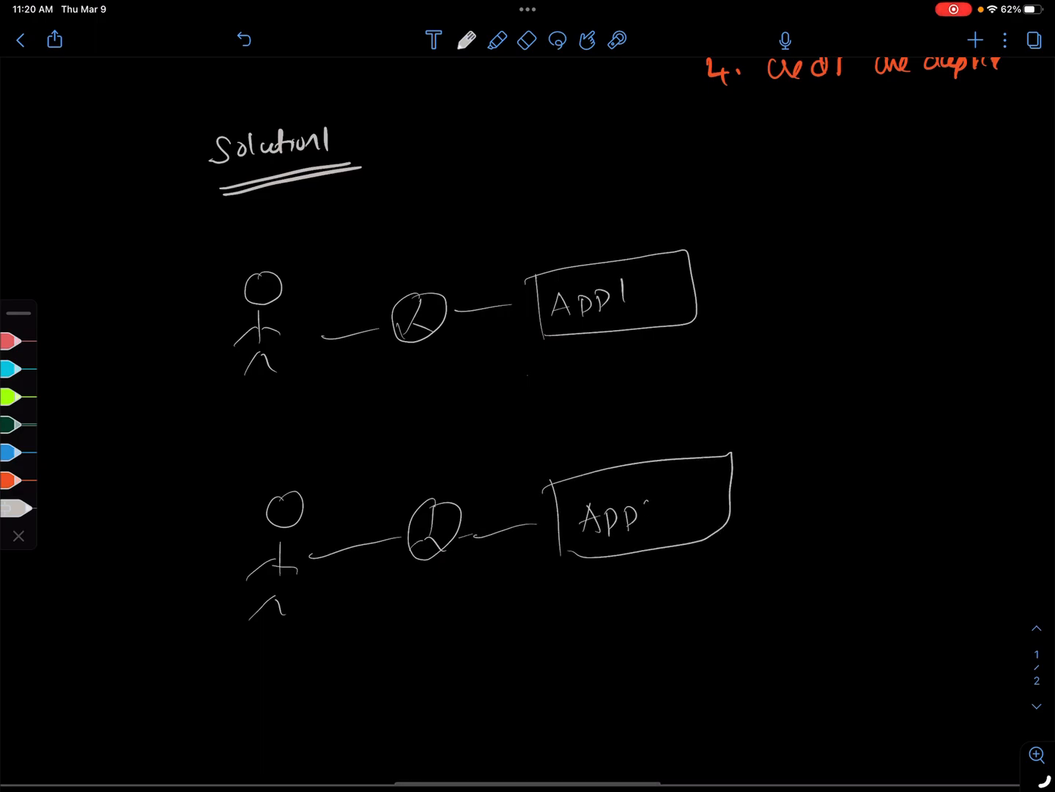
pyautogui.moveTo(718, 279); pyautogui.dragTo(813, 260)
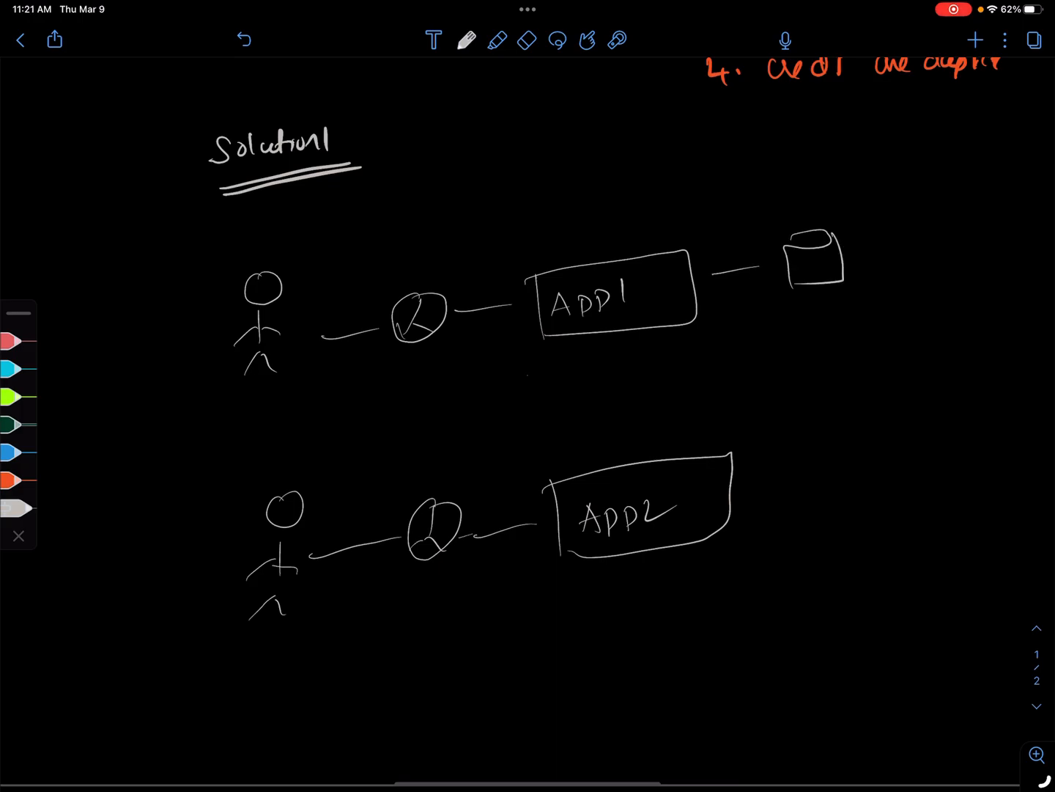
pyautogui.moveTo(755, 484); pyautogui.dragTo(850, 473)
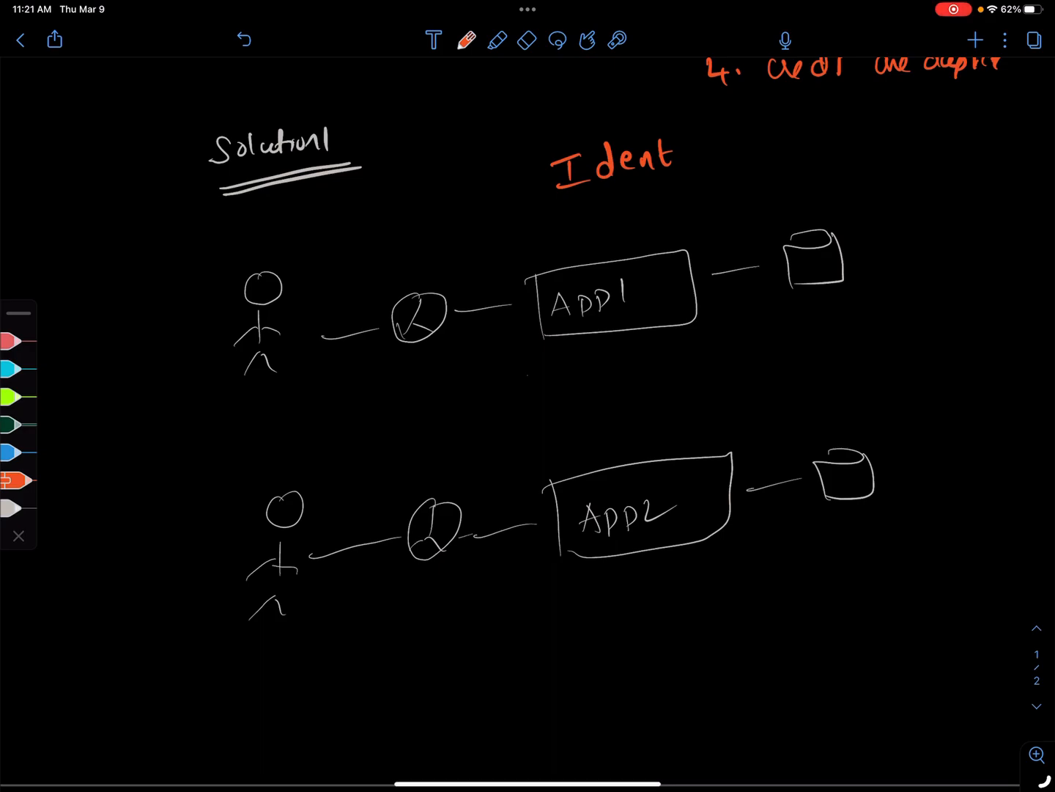
# Label Identity service with a database; list green user fields (names, Email) with brace and arrows.
pyautogui.moveTo(674, 154); pyautogui.dragTo(747, 154)
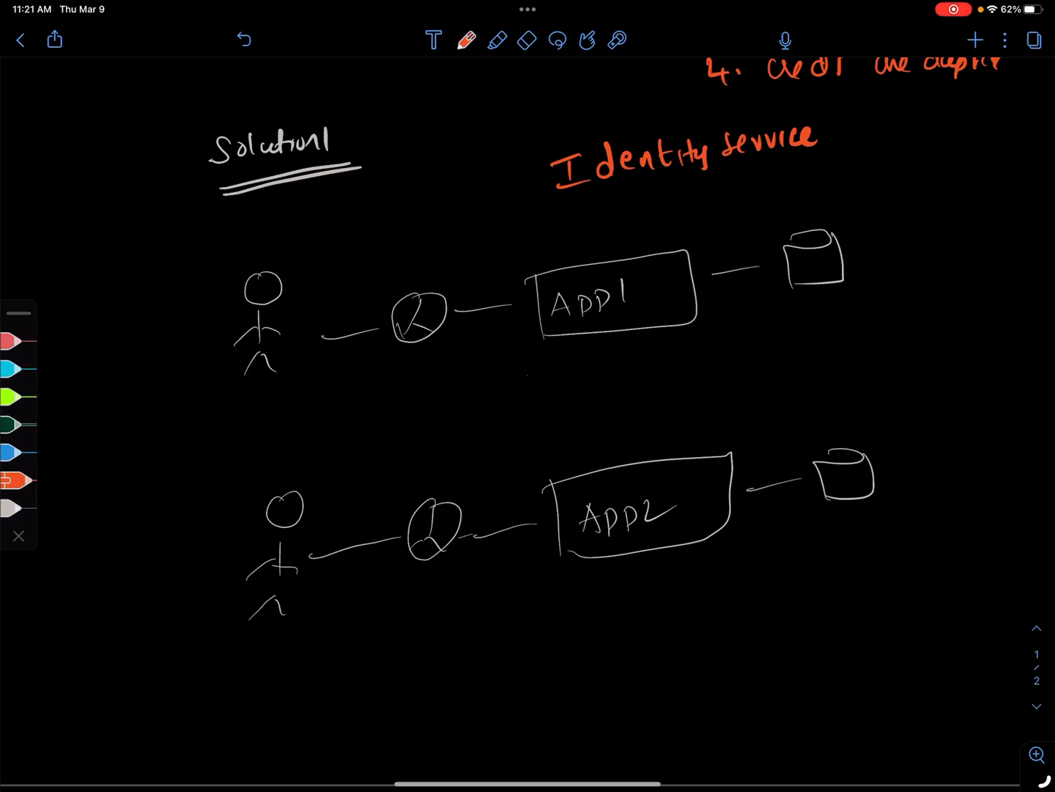
pyautogui.moveTo(843, 136); pyautogui.dragTo(960, 124)
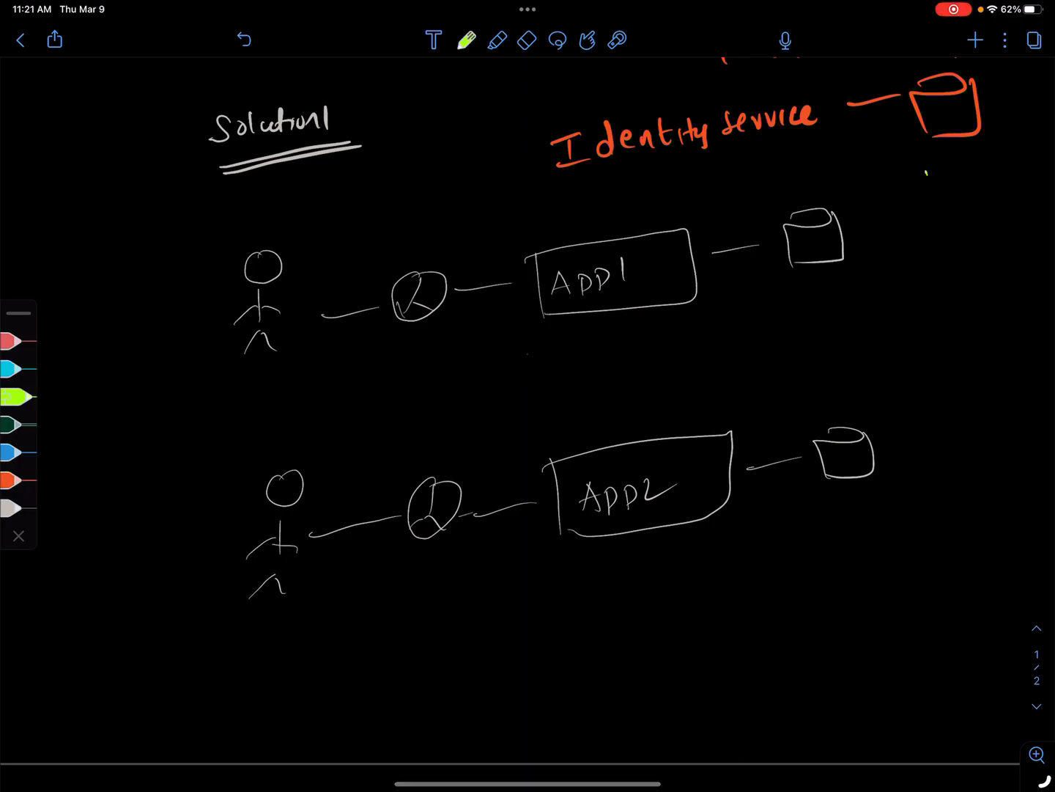
pyautogui.write('uservame')
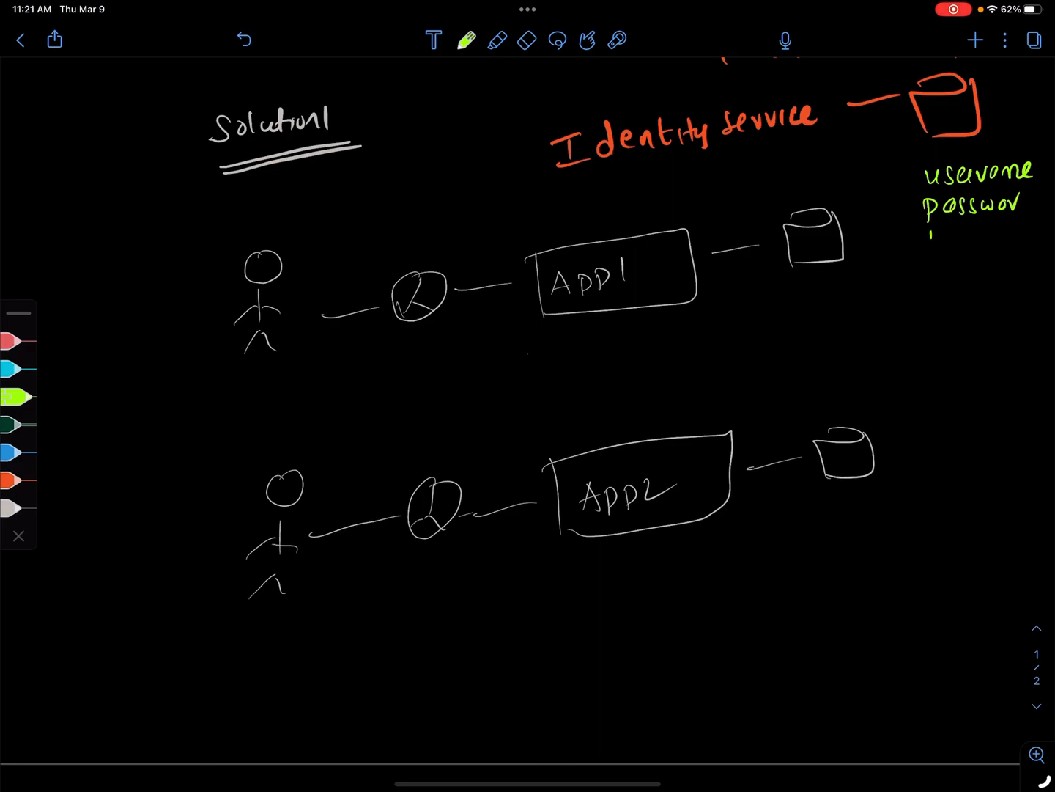
pyautogui.moveTo(931, 234); pyautogui.dragTo(1018, 286)
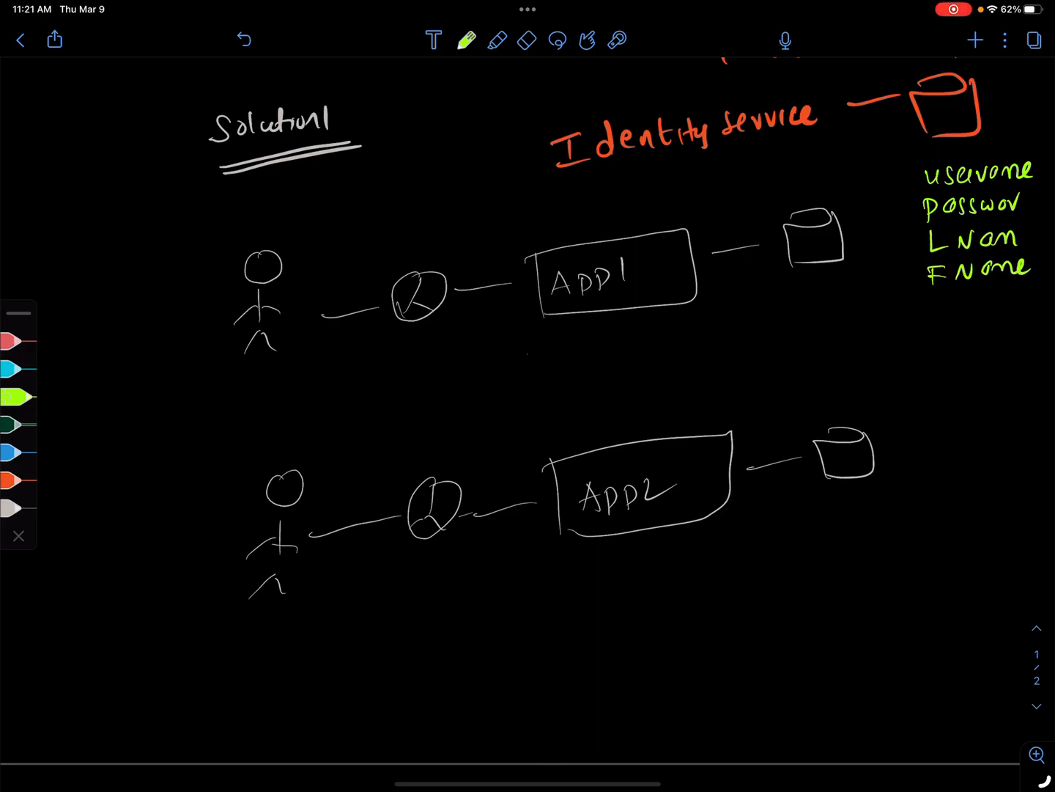
pyautogui.write('Email')
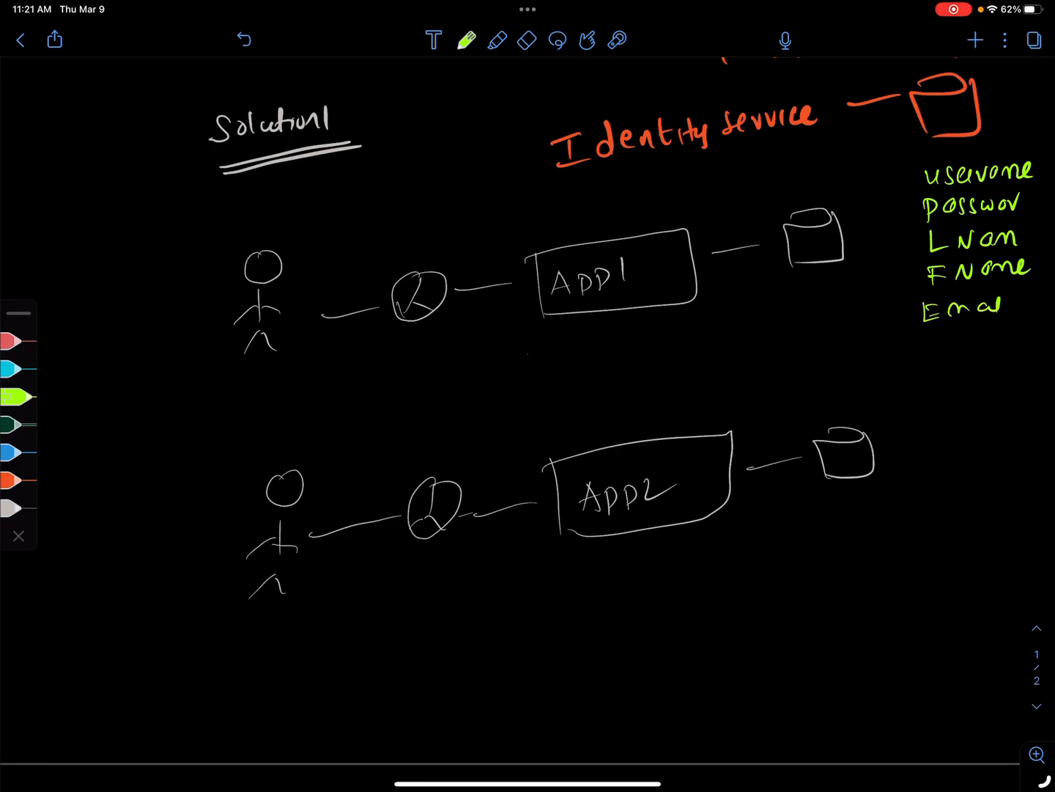
pyautogui.moveTo(909, 161); pyautogui.dragTo(909, 323)
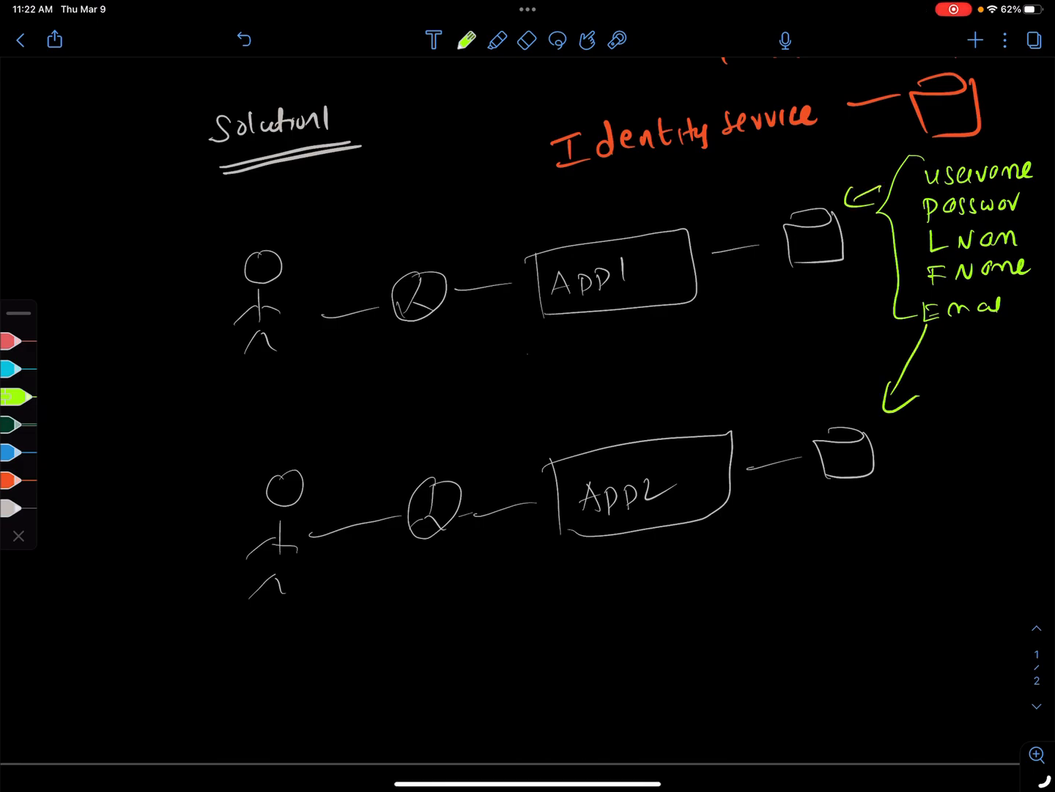
pyautogui.moveTo(993, 95); pyautogui.dragTo(1008, 147)
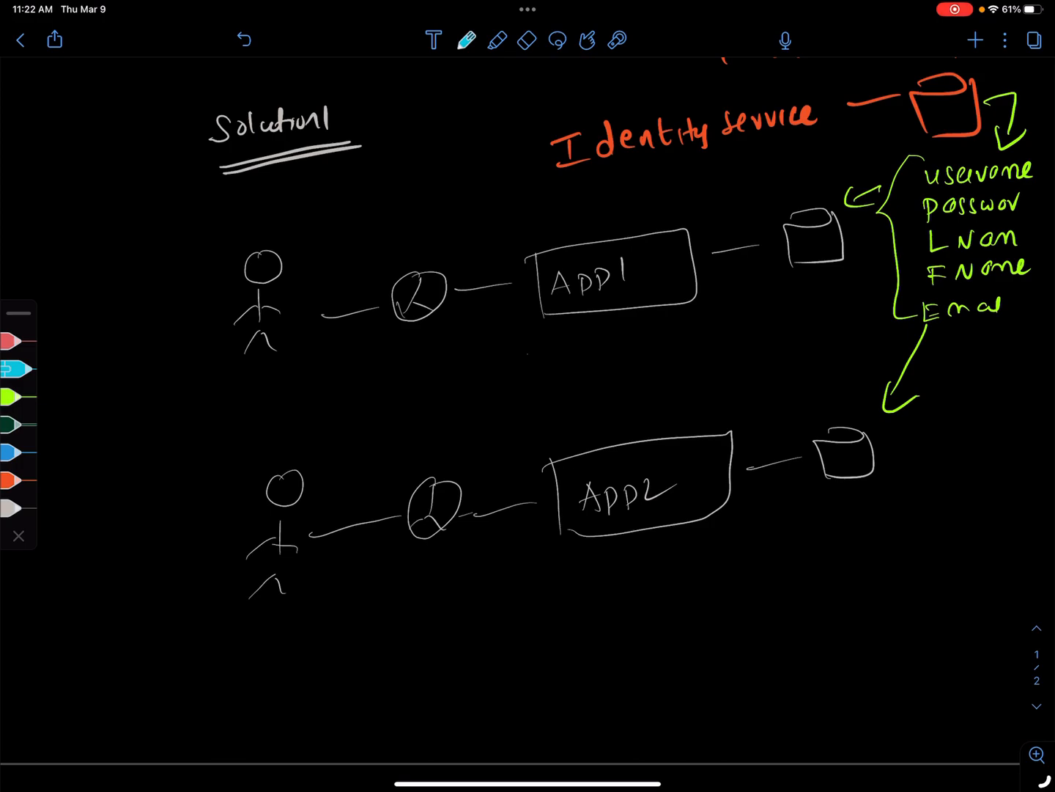
# Draw blue arrows linking App1 and Identity service, and add 'Roles' under Email.
pyautogui.moveTo(472, 253); pyautogui.dragTo(510, 234)
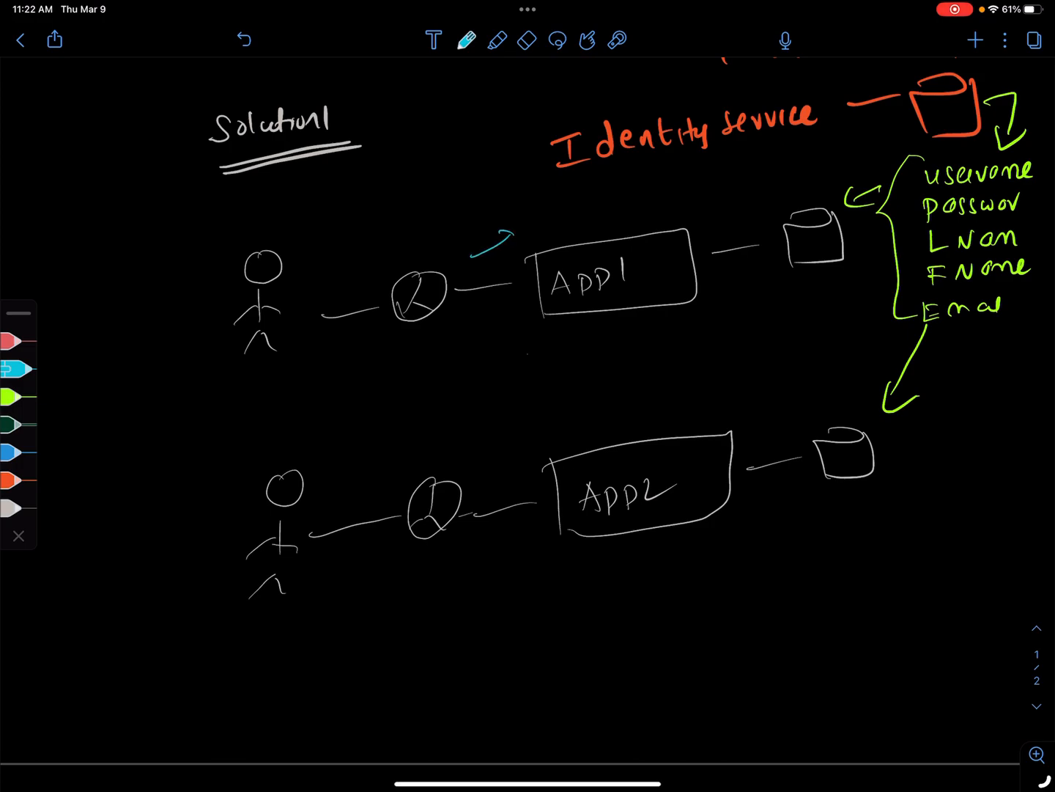
pyautogui.moveTo(601, 234); pyautogui.dragTo(681, 146)
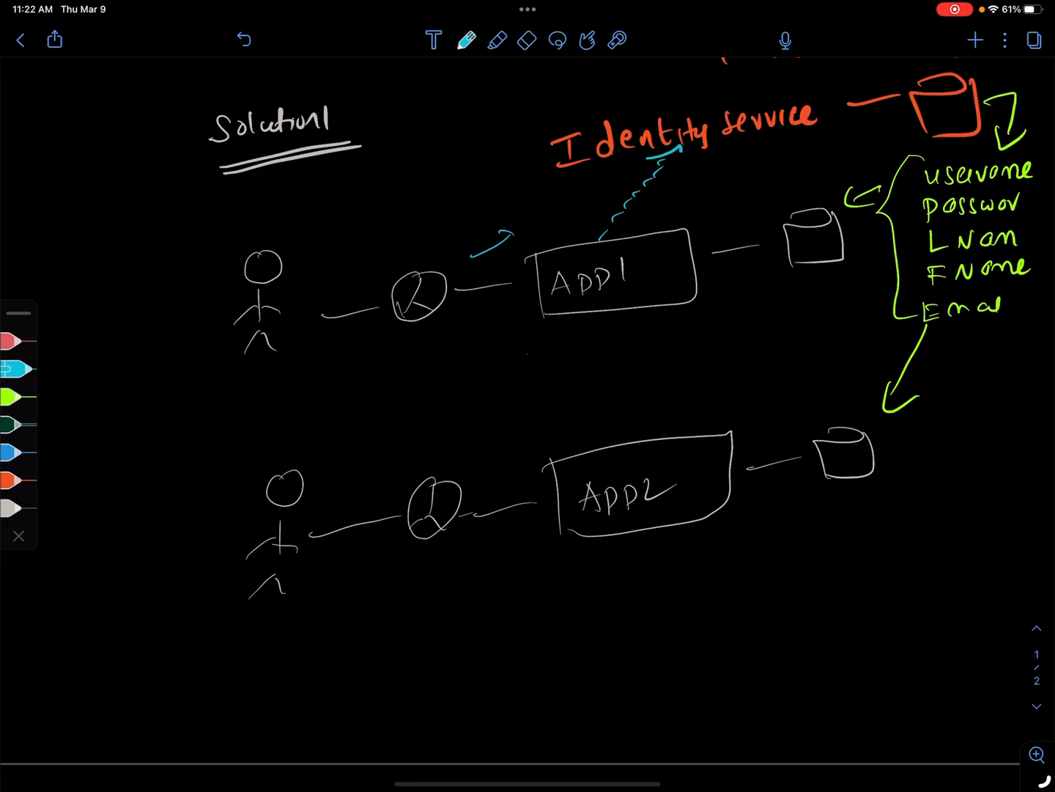
pyautogui.moveTo(601, 238); pyautogui.dragTo(682, 146)
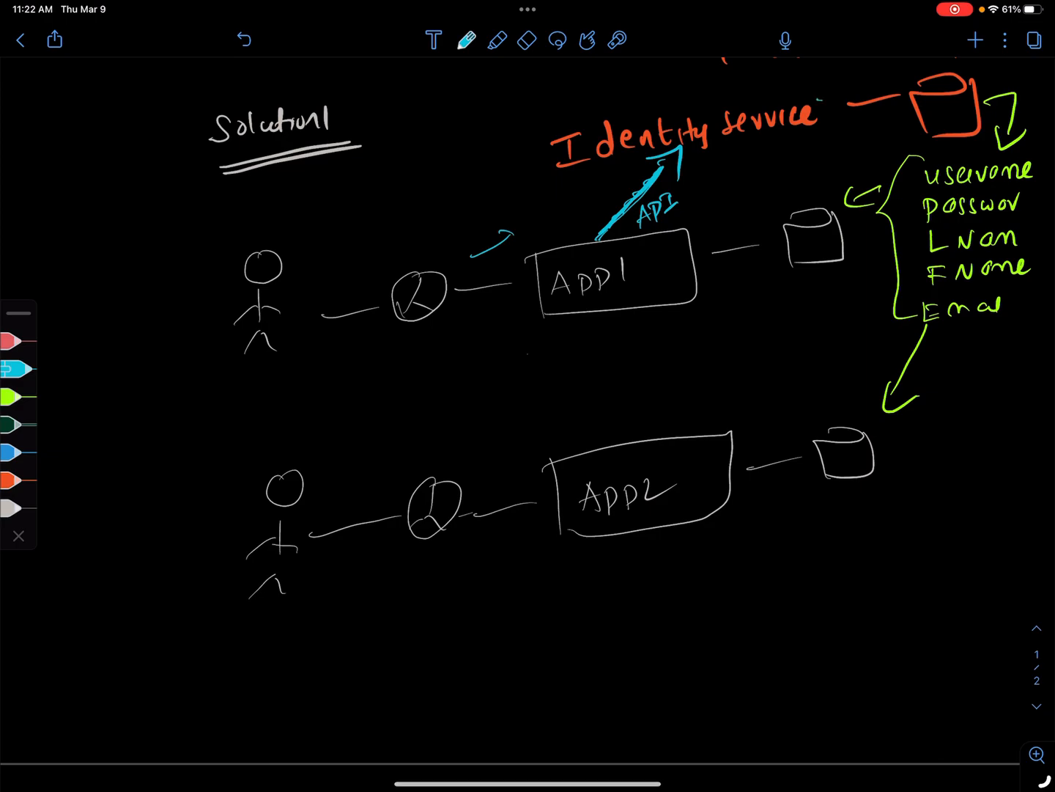
pyautogui.moveTo(821, 95); pyautogui.dragTo(901, 77)
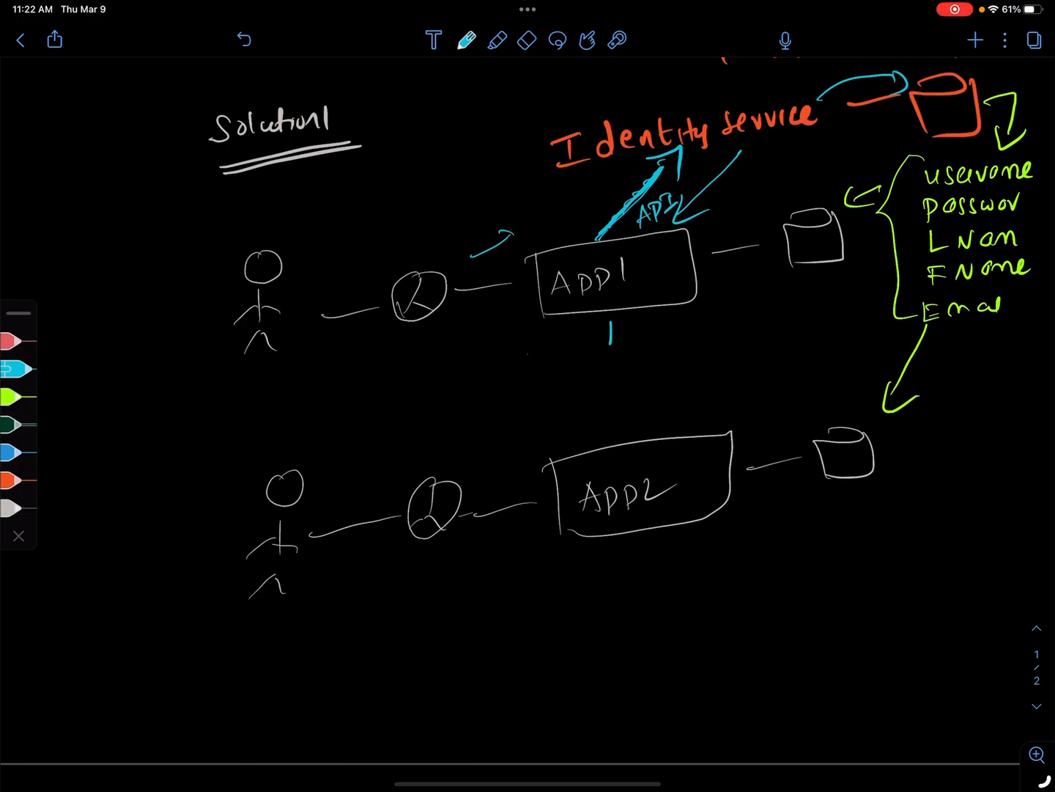
pyautogui.moveTo(593, 337); pyautogui.dragTo(623, 315)
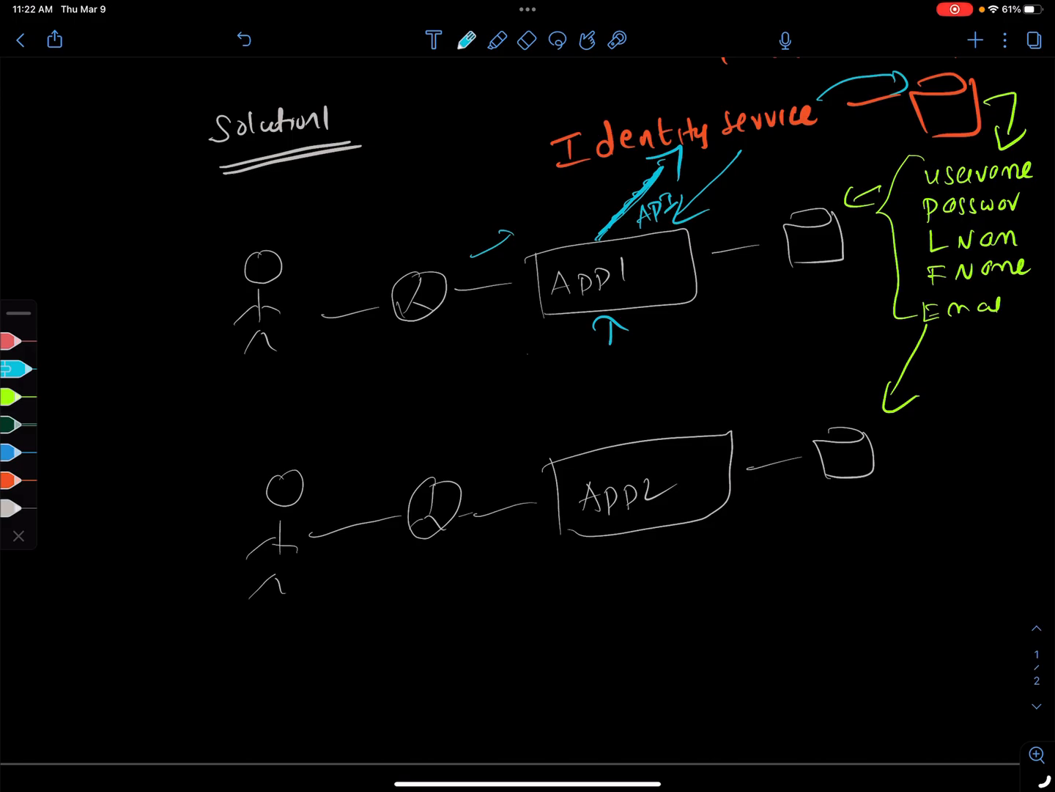
pyautogui.moveTo(942, 337); pyautogui.dragTo(938, 359)
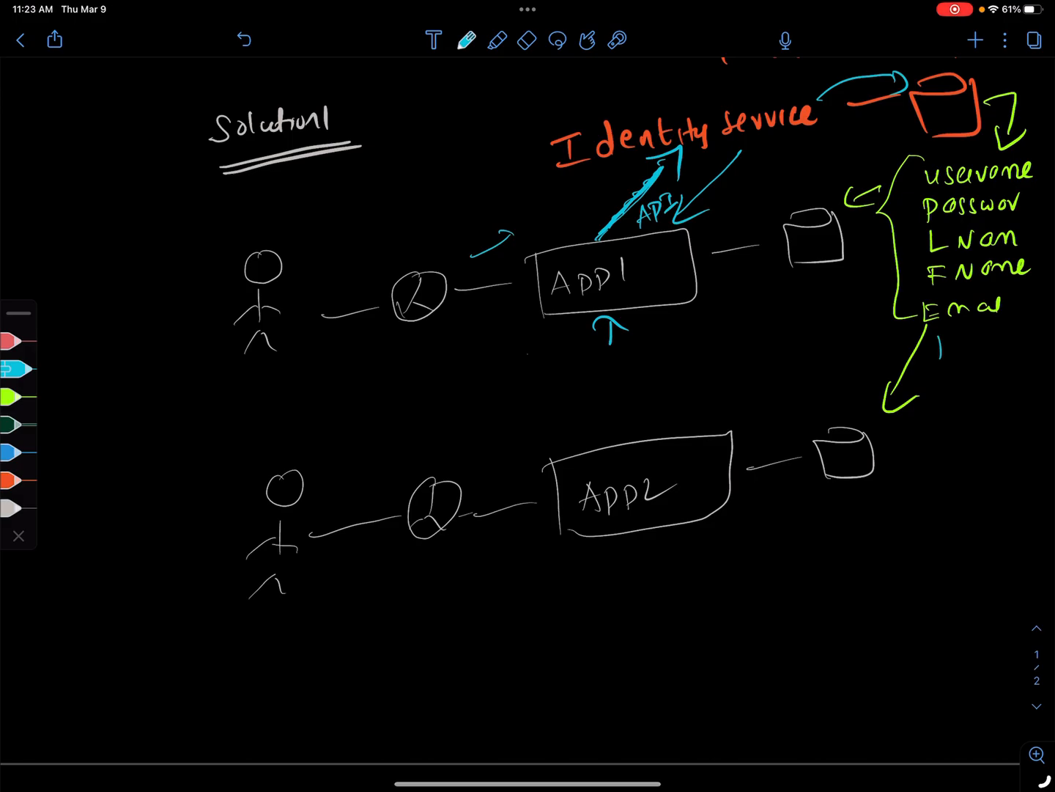
pyautogui.write('Roles')
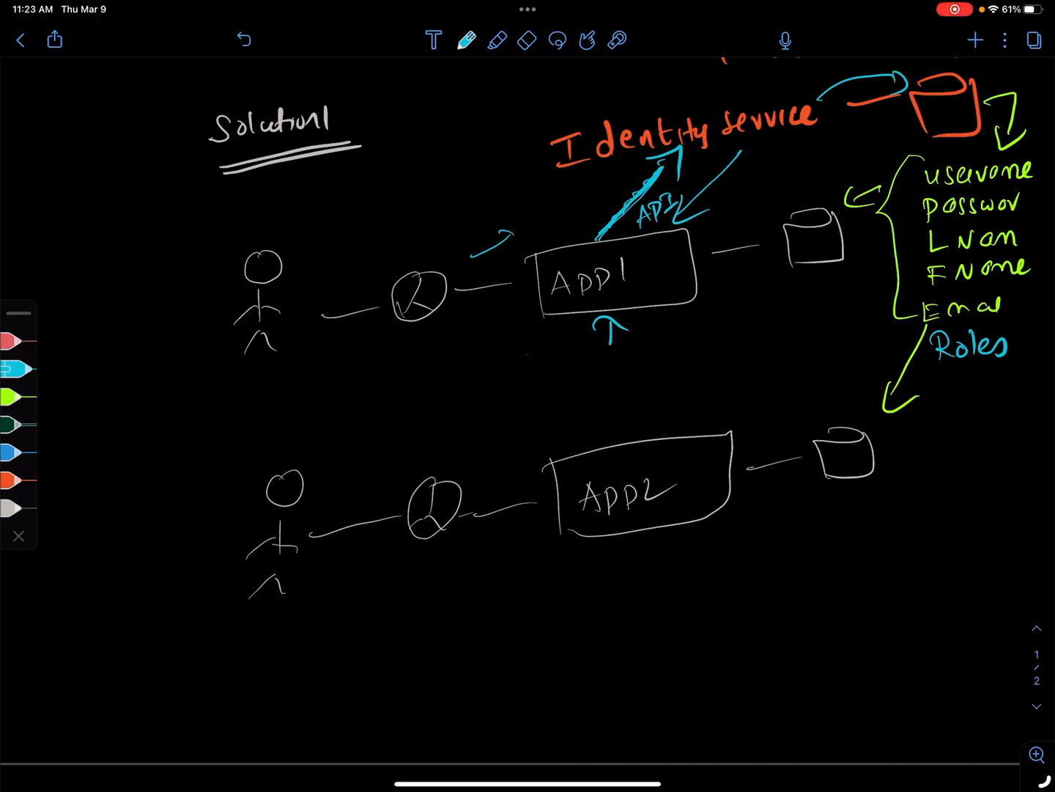
# Handwrite 'SAM' in blue beside the second stick figure in front of App2.
pyautogui.scroll(-3)
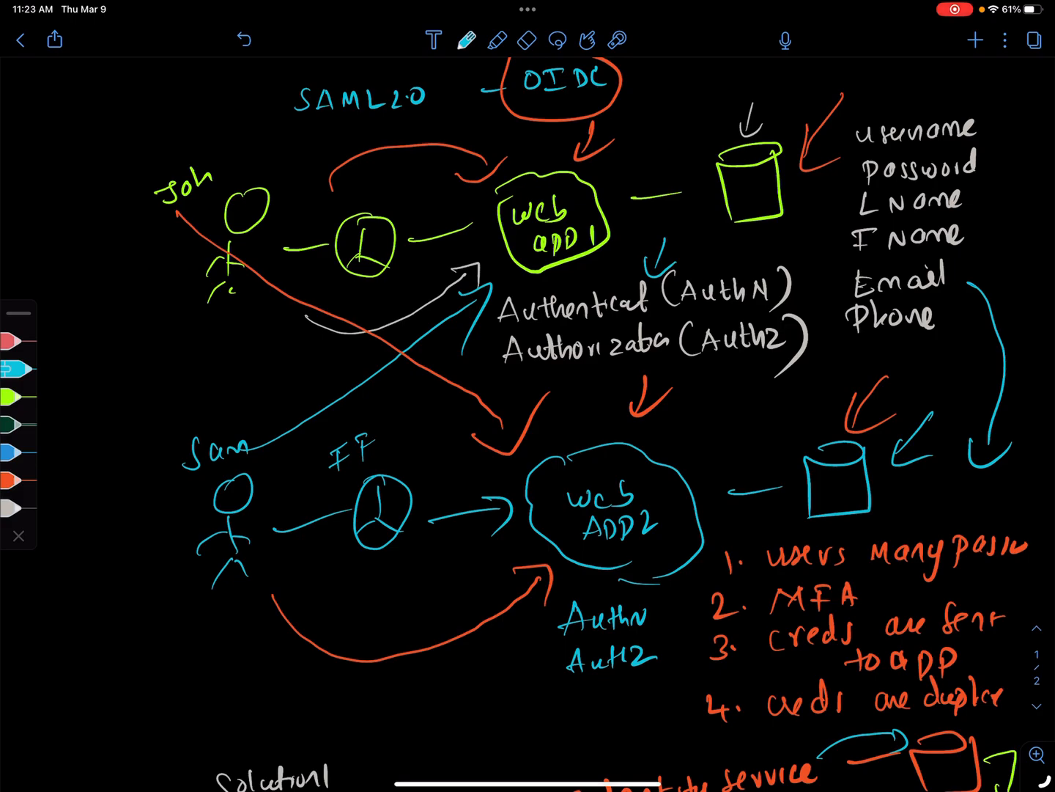
pyautogui.moveTo(572, 395); pyautogui.dragTo(594, 374)
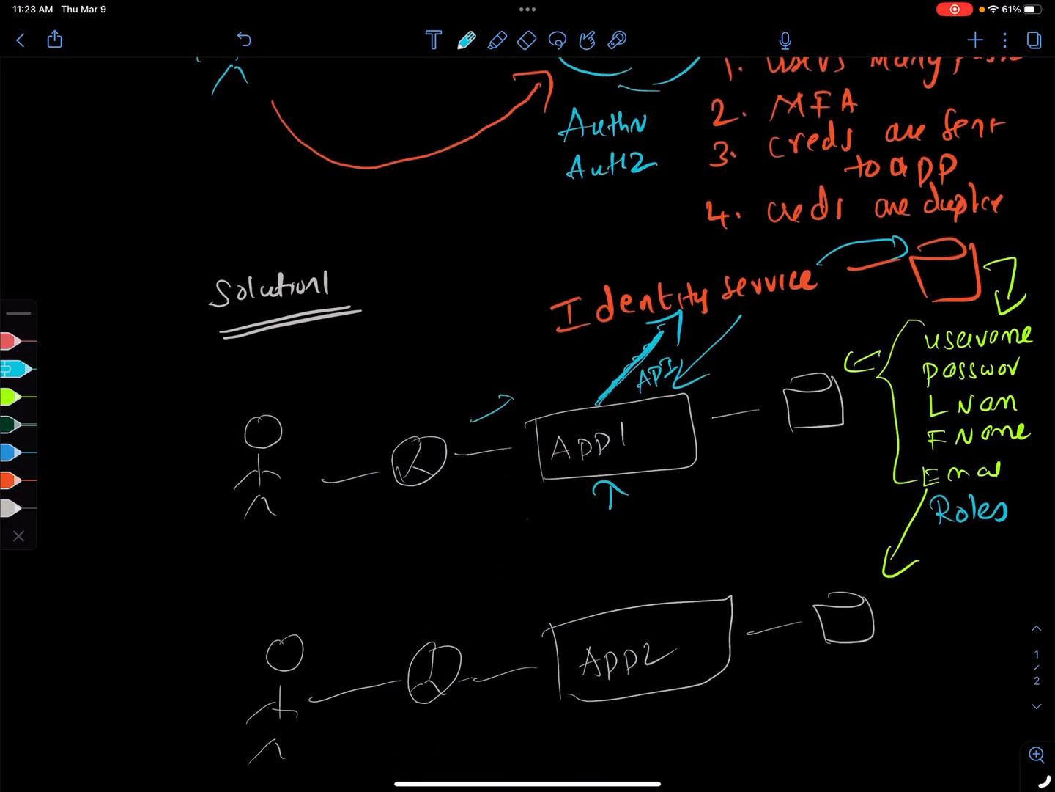
pyautogui.scroll(-3)
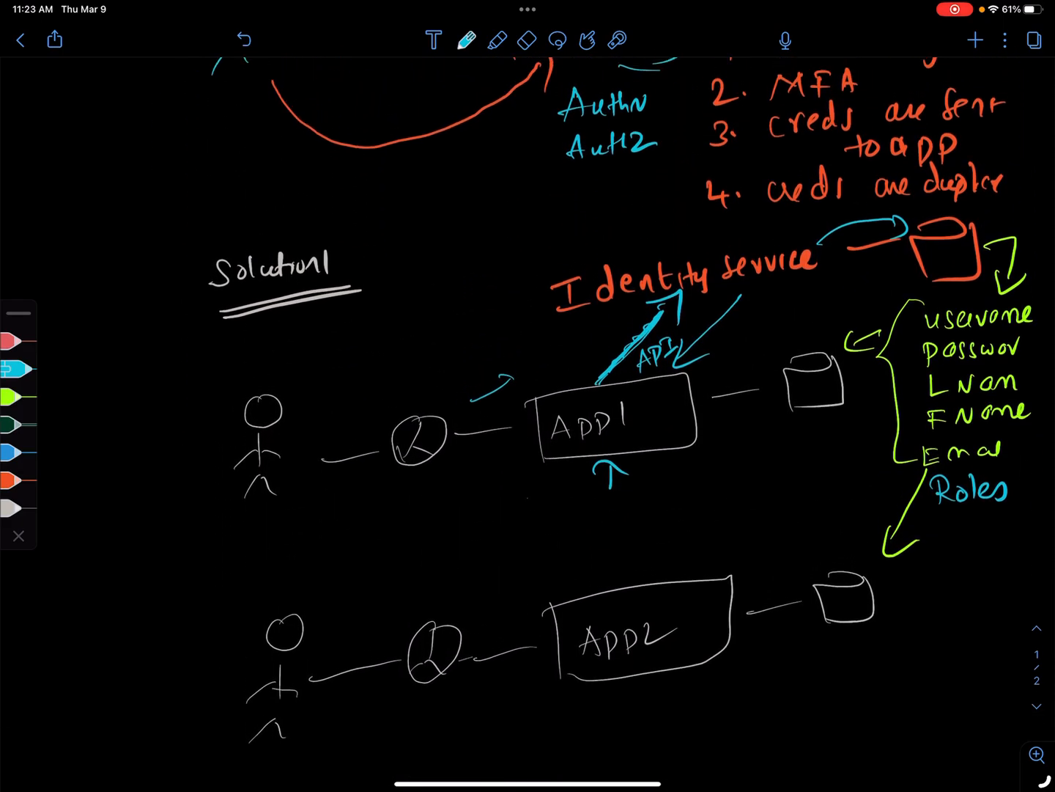
pyautogui.scroll(-3)
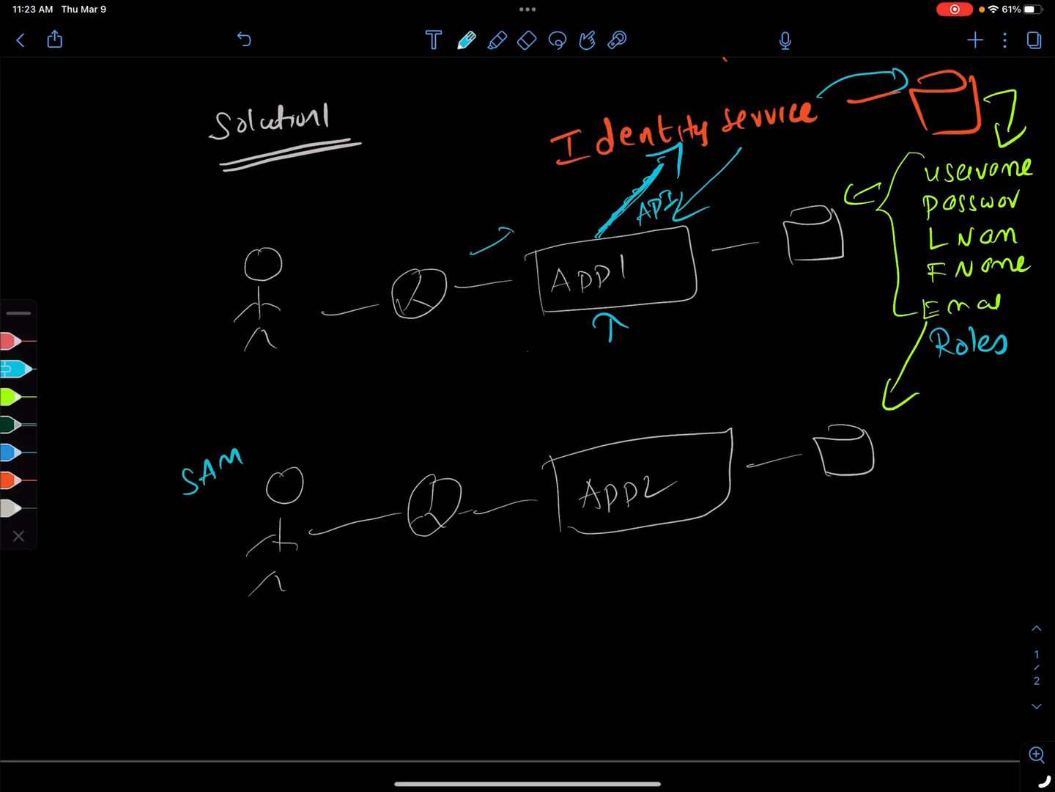
# Draw a long blue arrow from App2 up to Identity service labelled 'API'.
pyautogui.moveTo(693, 432); pyautogui.dragTo(762, 143)
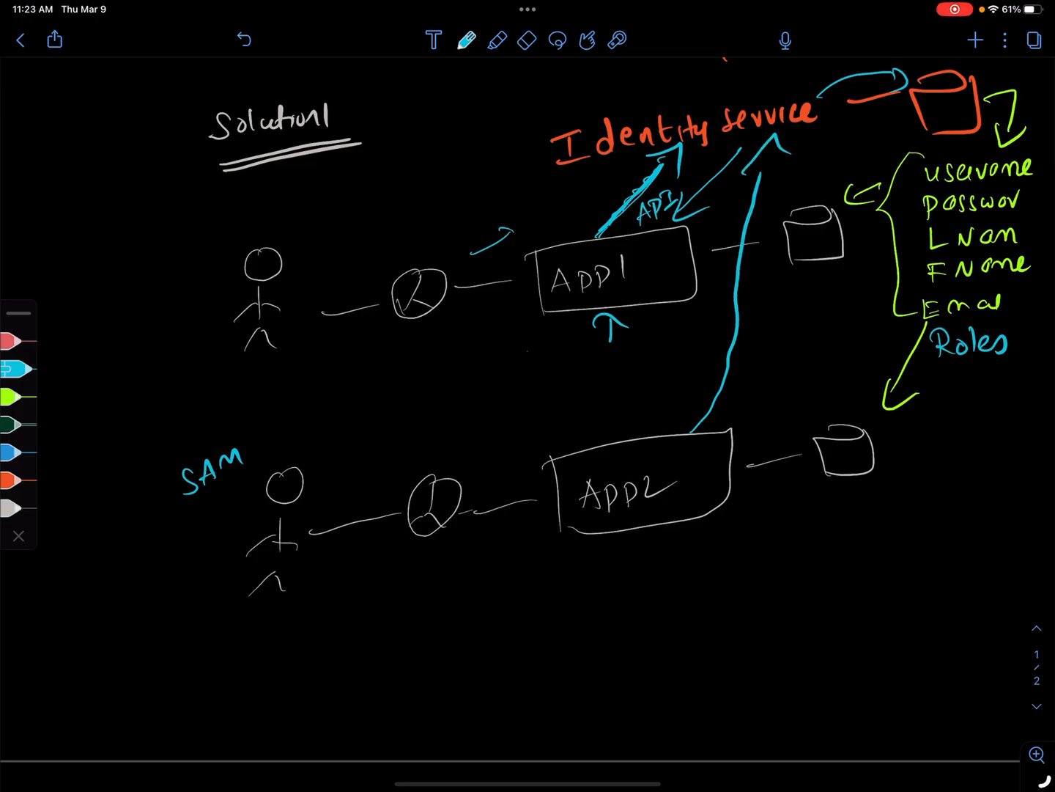
pyautogui.write('ADI')
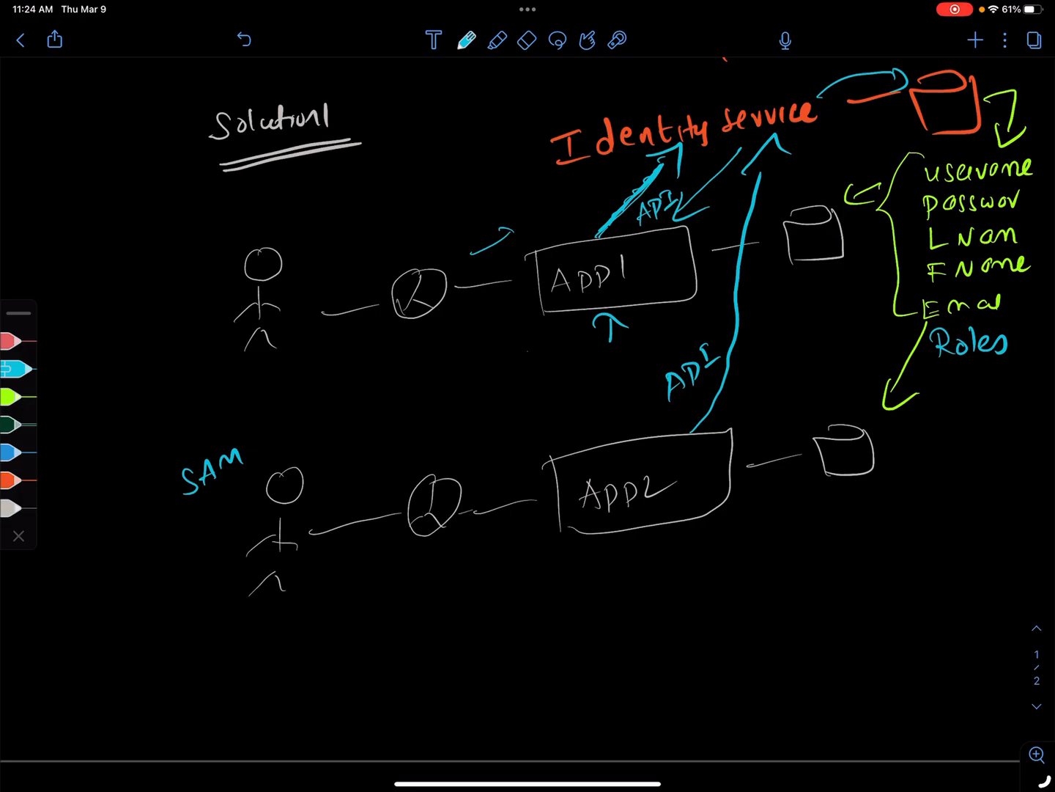
# Cross out problems 1 and 3, then arrow and circle the duplicated-credentials item.
pyautogui.scroll(-3)
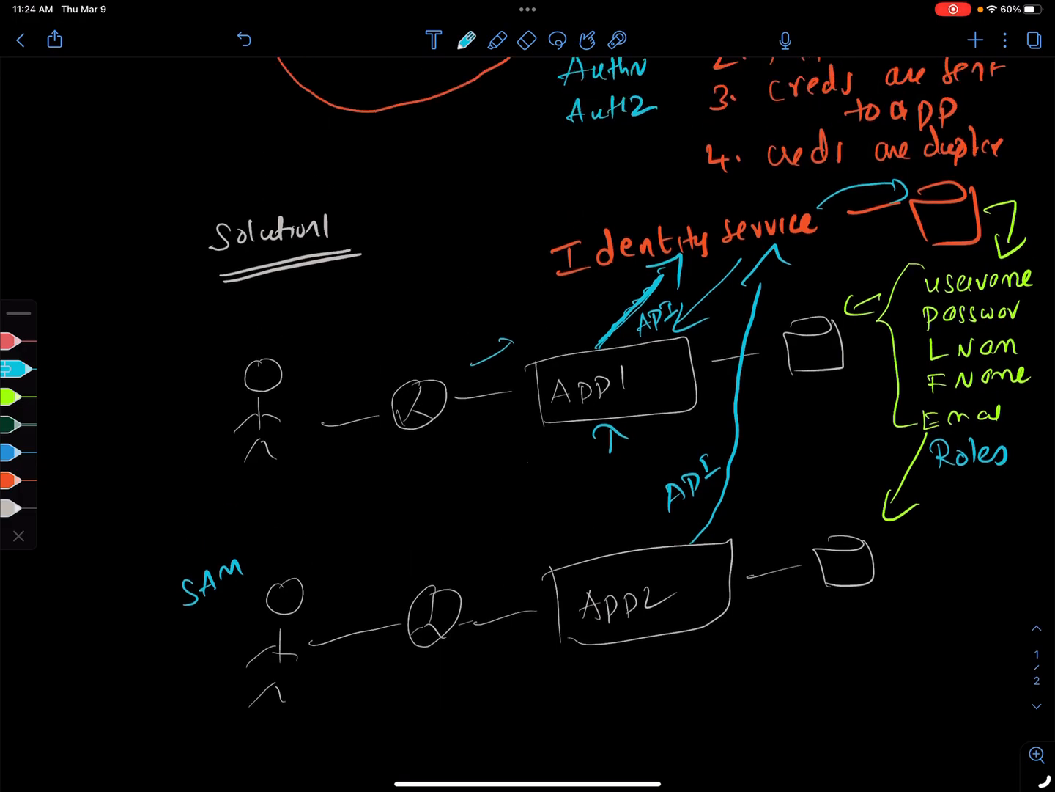
pyautogui.scroll(-3)
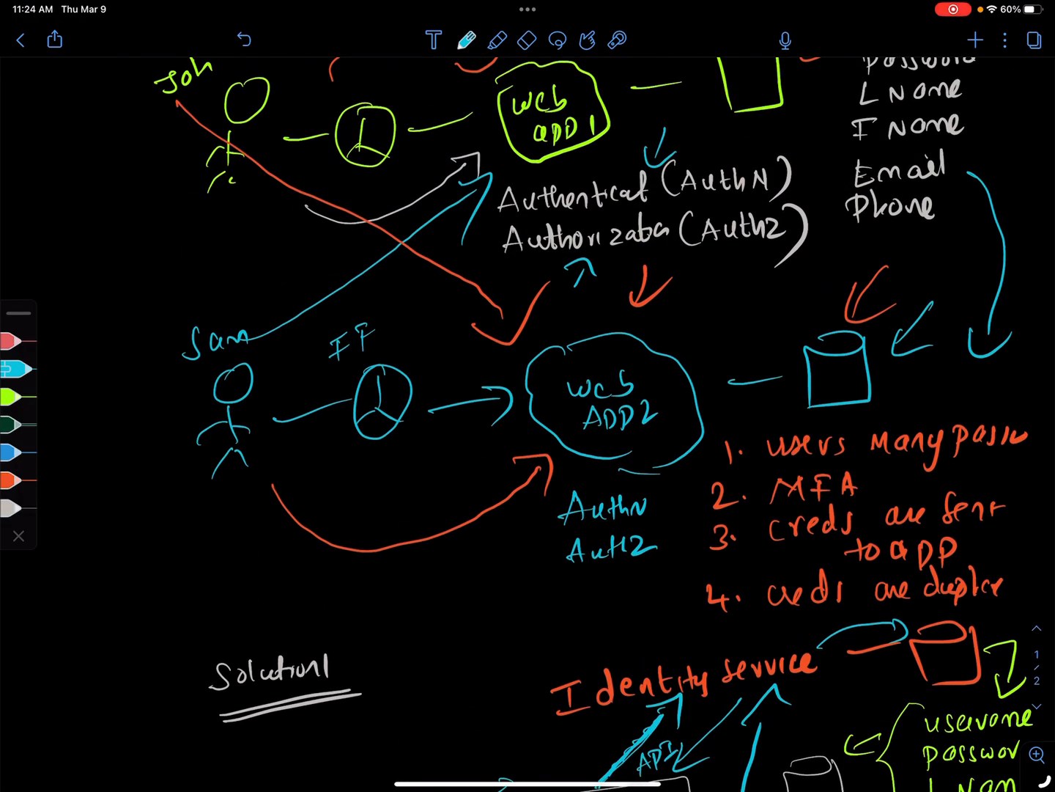
pyautogui.moveTo(623, 638); pyautogui.dragTo(681, 605)
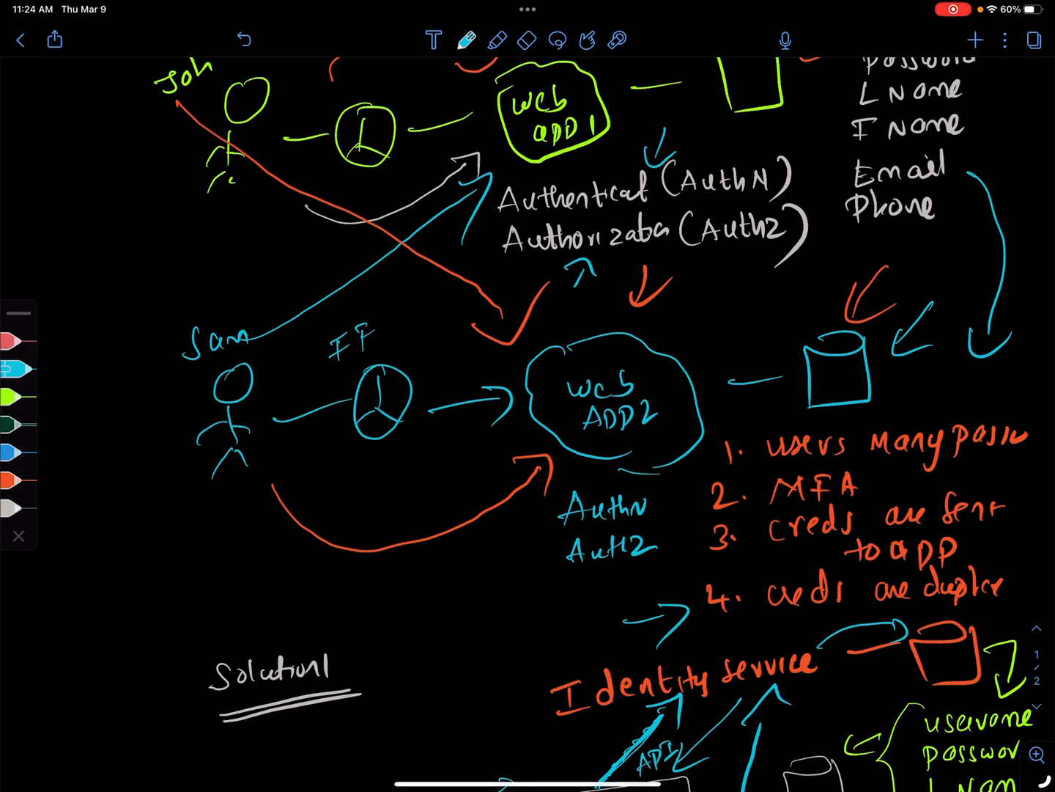
pyautogui.moveTo(997, 498); pyautogui.dragTo(1026, 528)
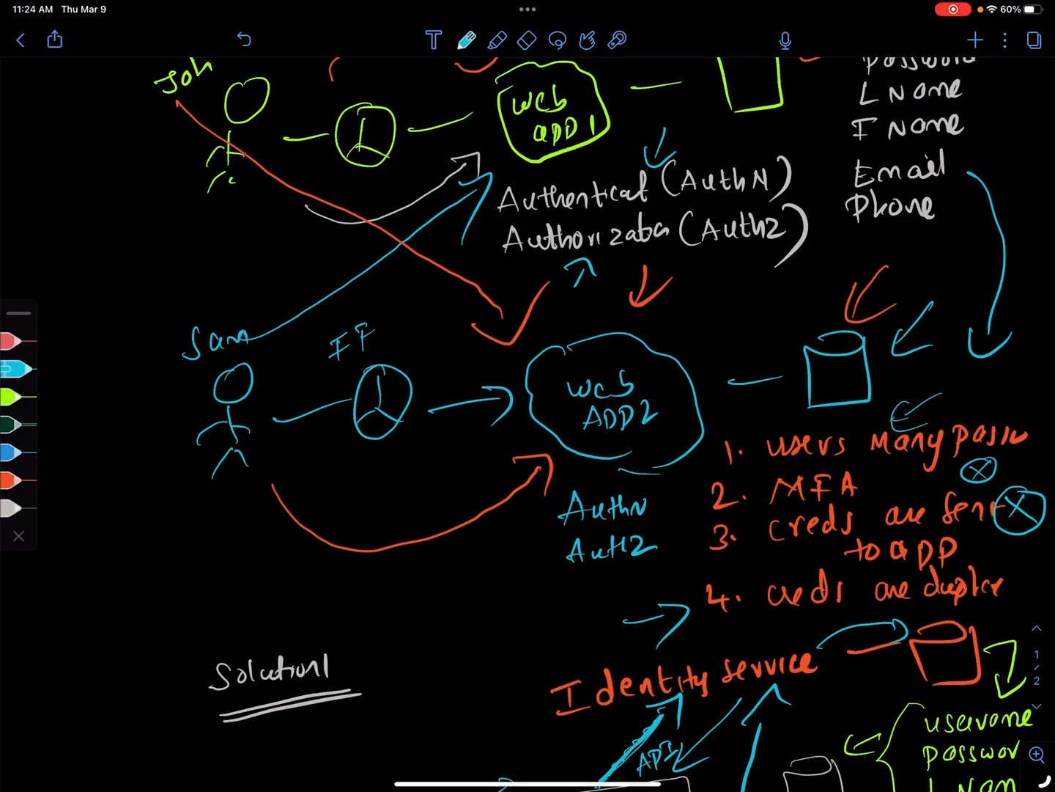
pyautogui.moveTo(755, 572); pyautogui.dragTo(1018, 570)
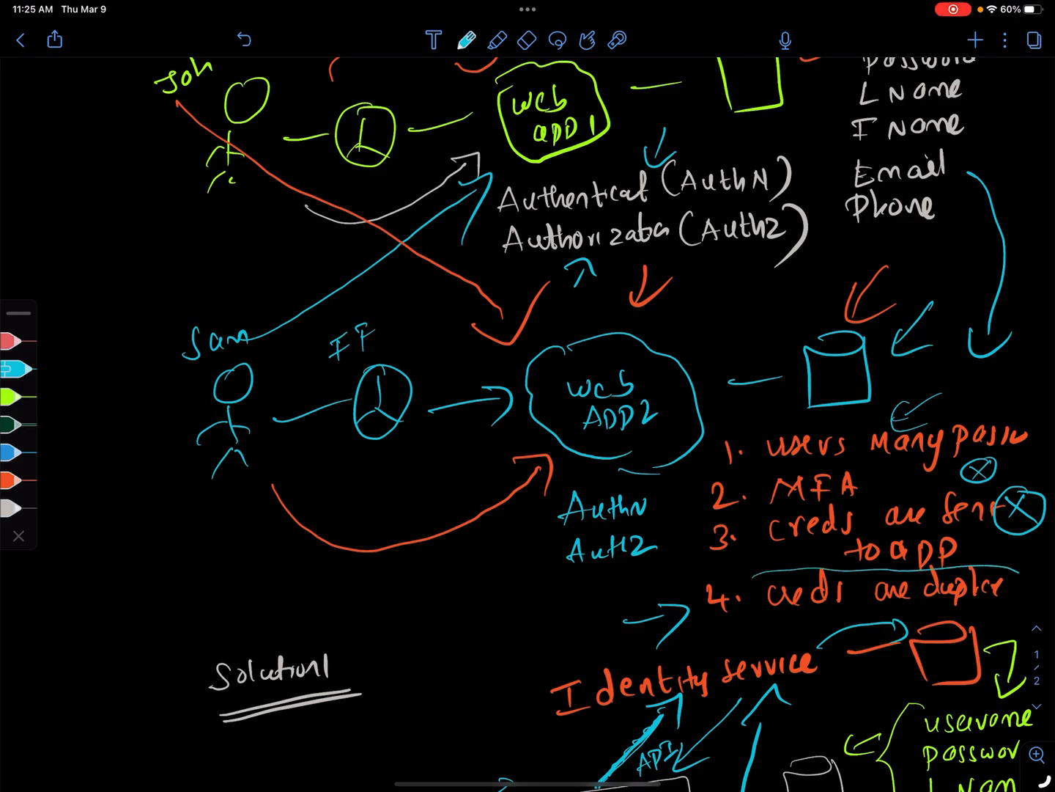
pyautogui.moveTo(718, 594); pyautogui.dragTo(1011, 630)
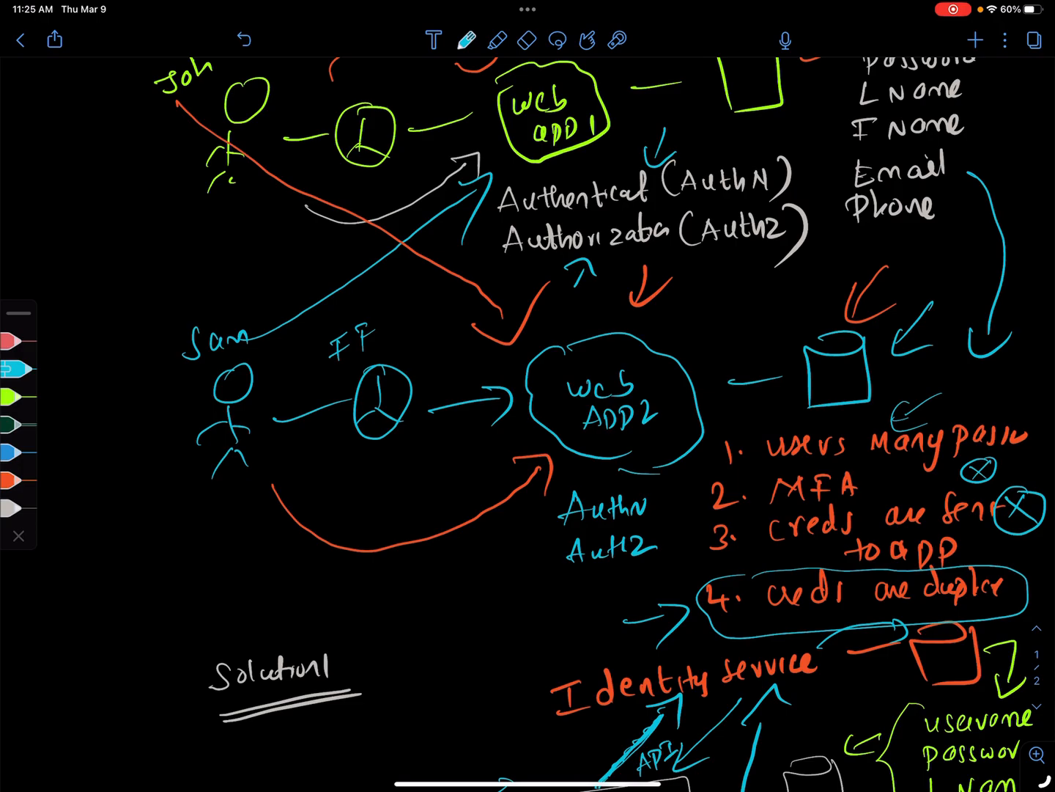
pyautogui.scroll(-3)
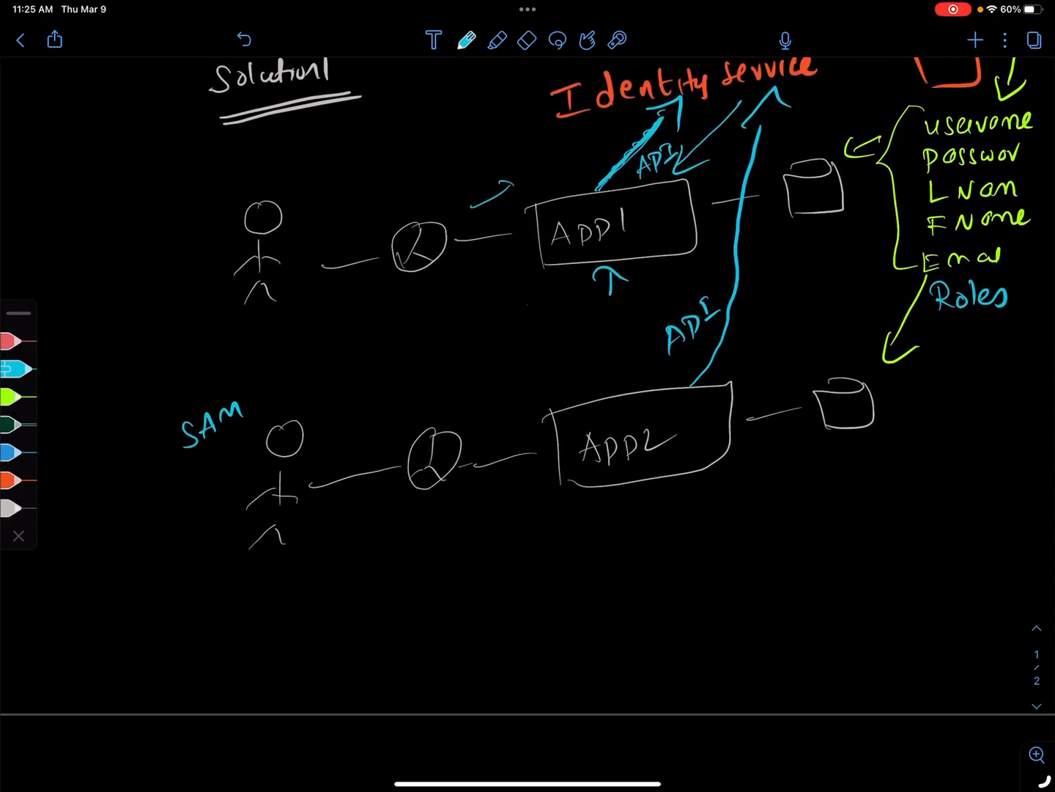